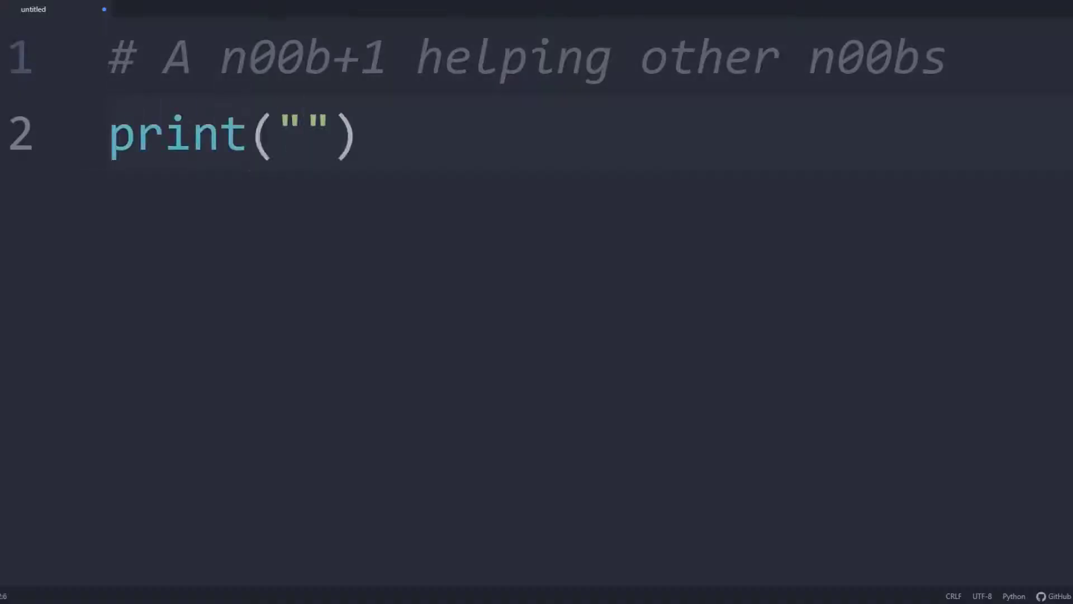
# - Enter the intro text 'Becoming a Data Scientist w/ Nathan' as RStudio opens
pyautogui.write('Becoming a Data Scientist\\nw/ Nathan')
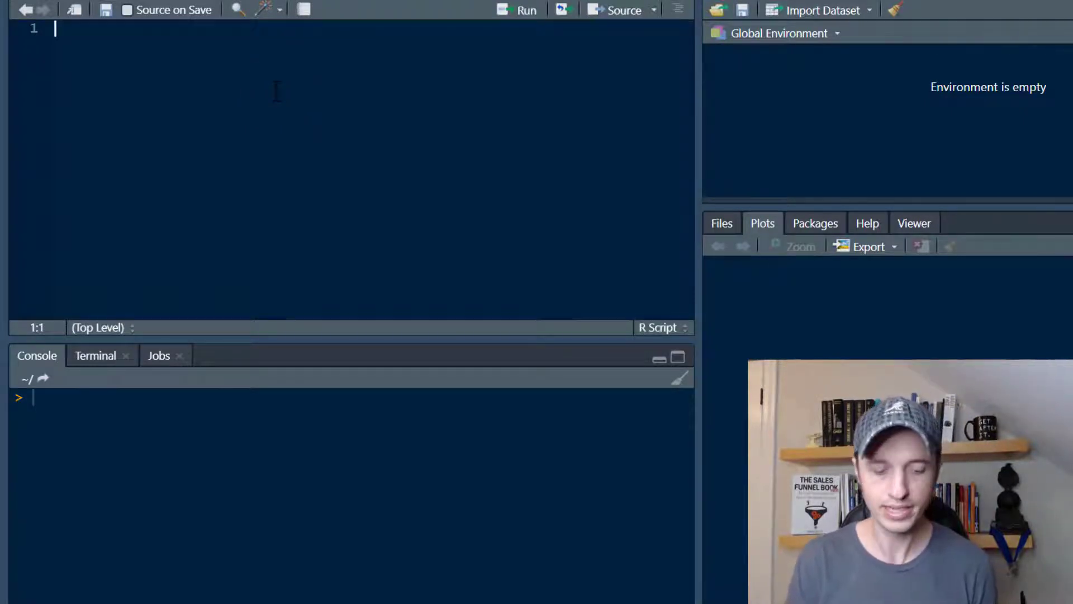
# - Print the built-in ChickWeight dataset in the console
pyautogui.write('ckWeight')
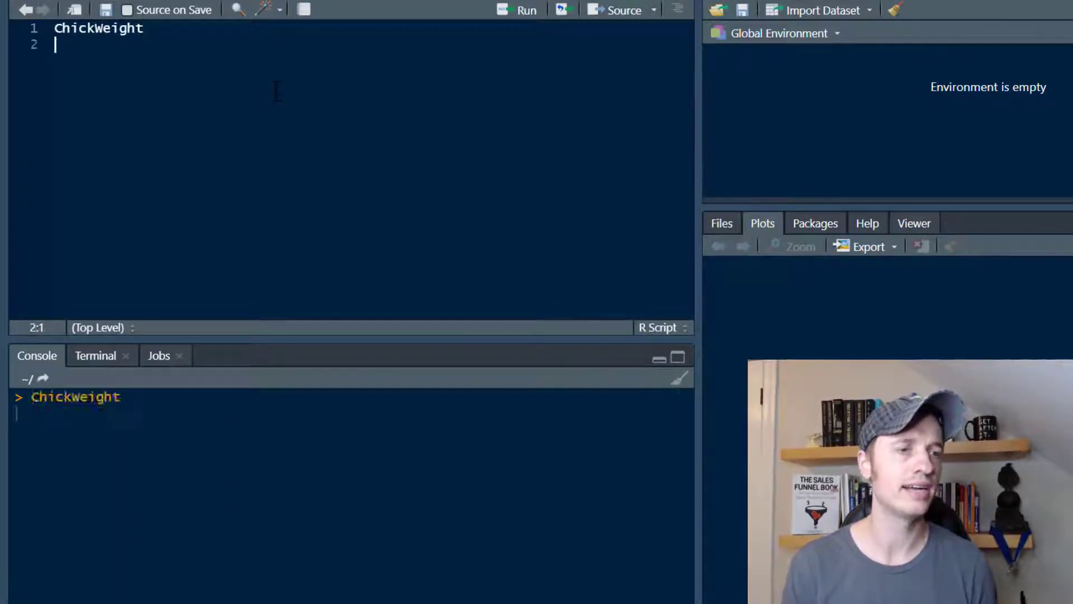
pyautogui.press('Return')
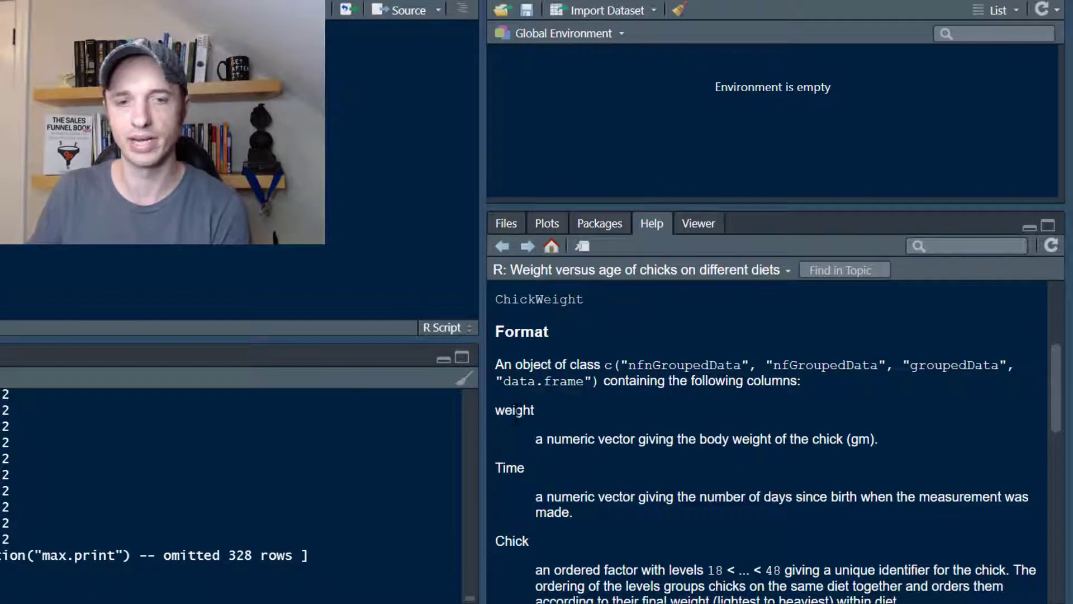
pyautogui.scroll(-3)
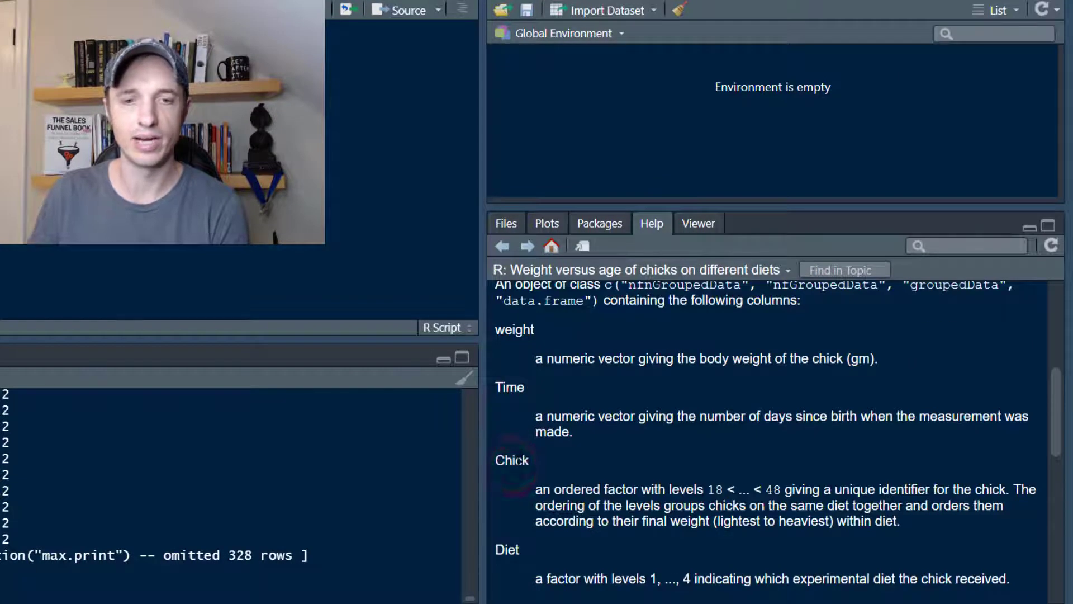
pyautogui.scroll(-3)
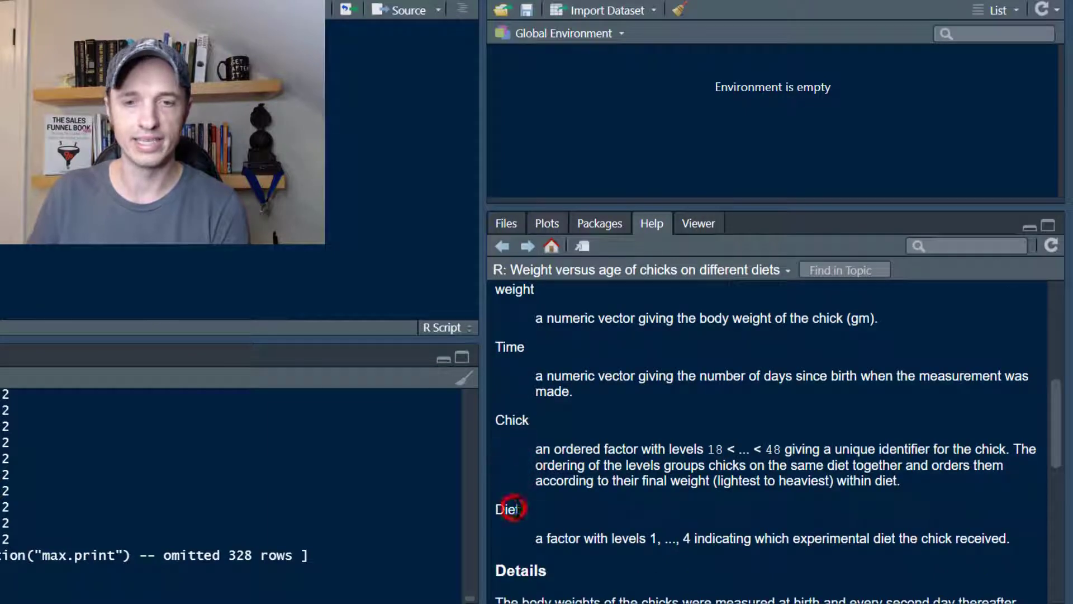
pyautogui.scroll(-3)
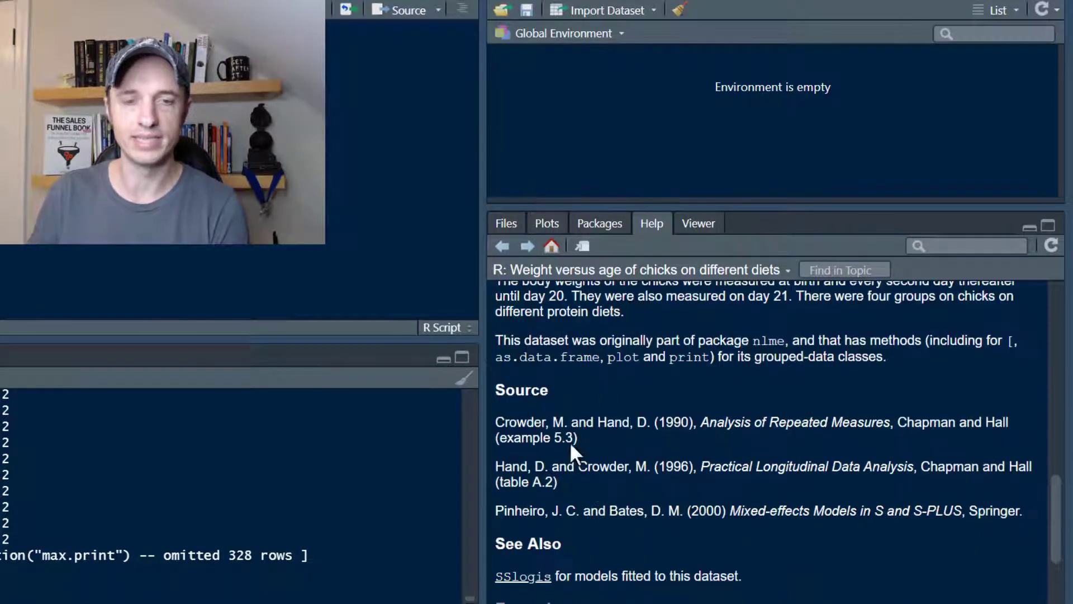
pyautogui.scroll(3)
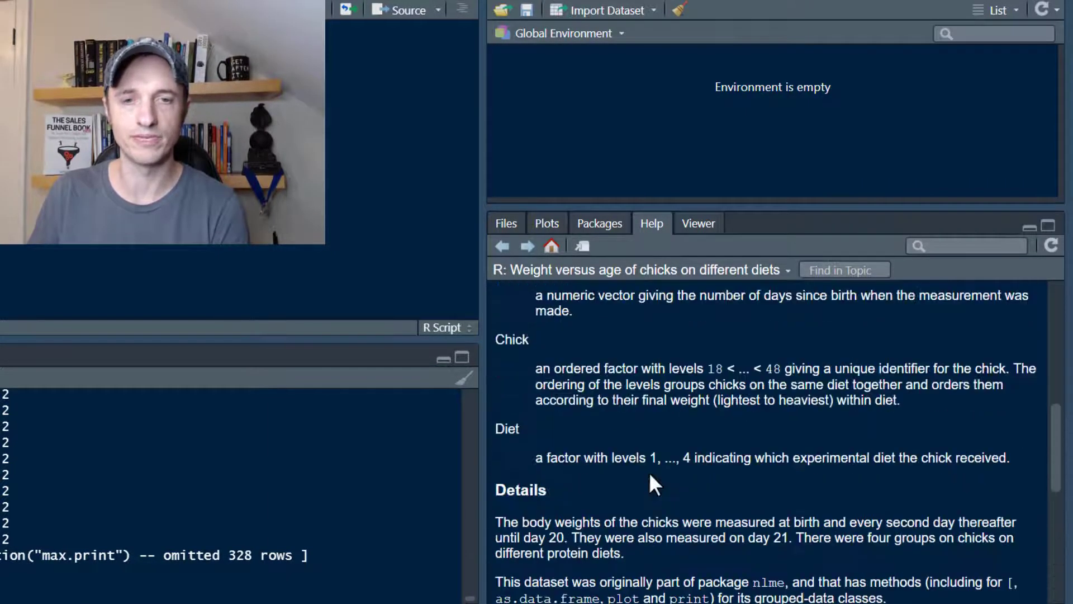
pyautogui.scroll(3)
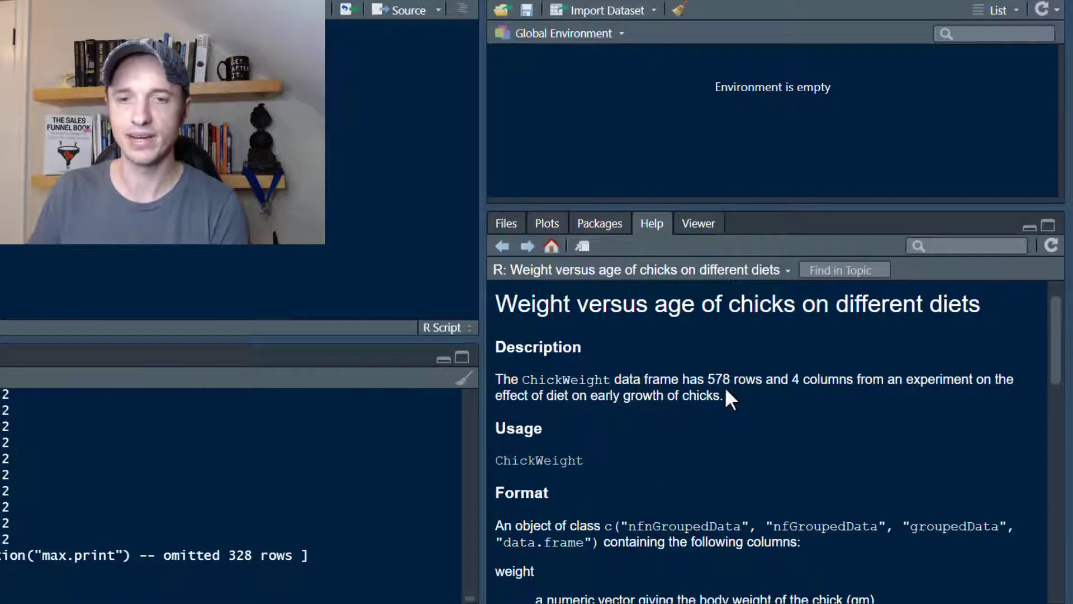
pyautogui.moveTo(996, 400)
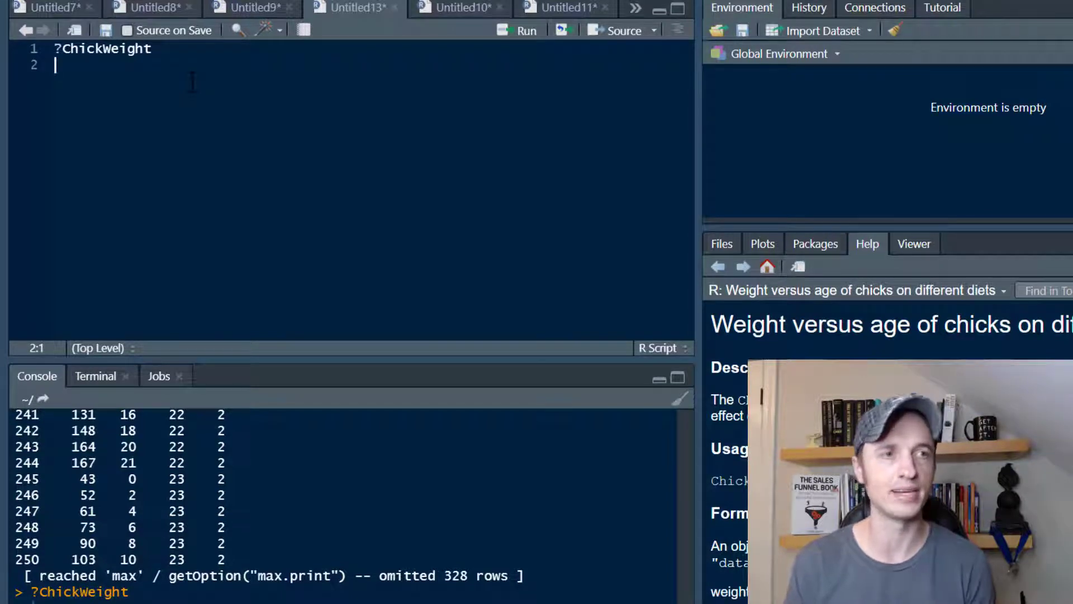
# - Store ChickWeight as cw and show its first six rows with head(cw)
pyautogui.write('cw')
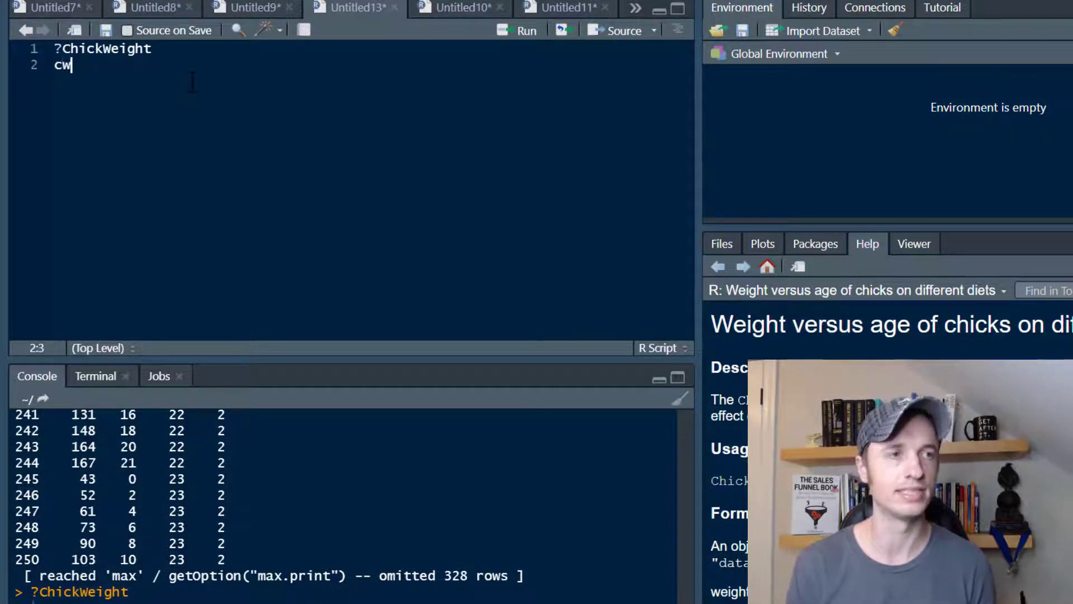
pyautogui.write('<-')
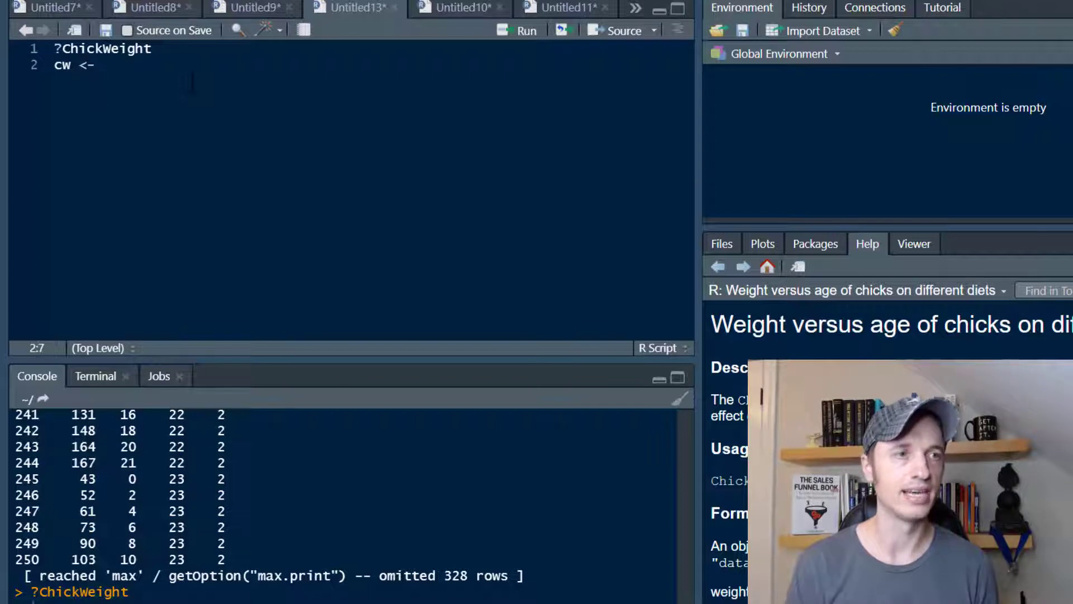
pyautogui.press('Return')
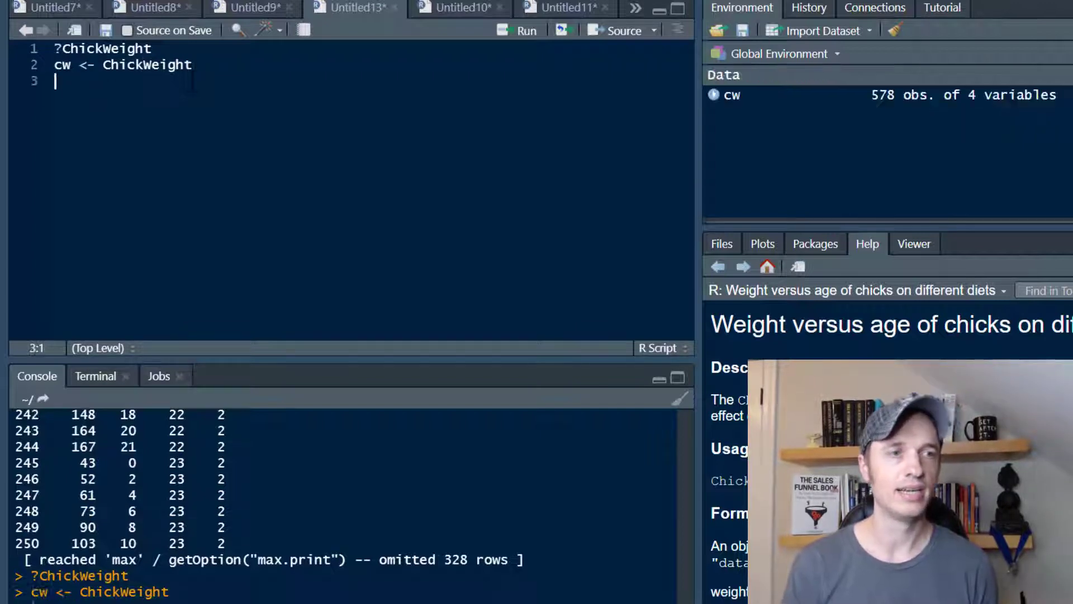
pyautogui.write('cs')
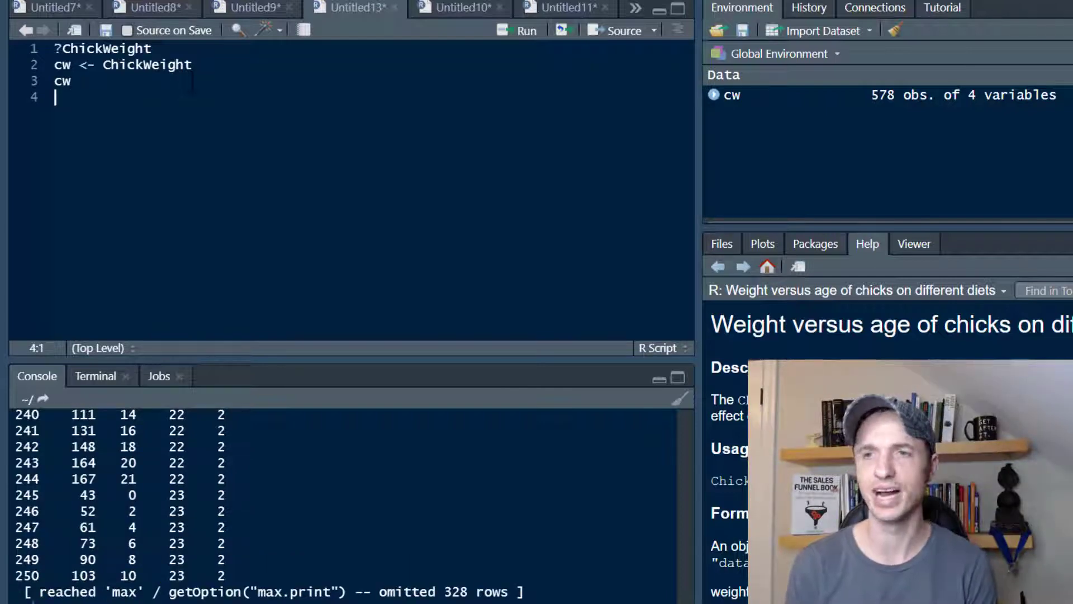
pyautogui.write('head(cw')
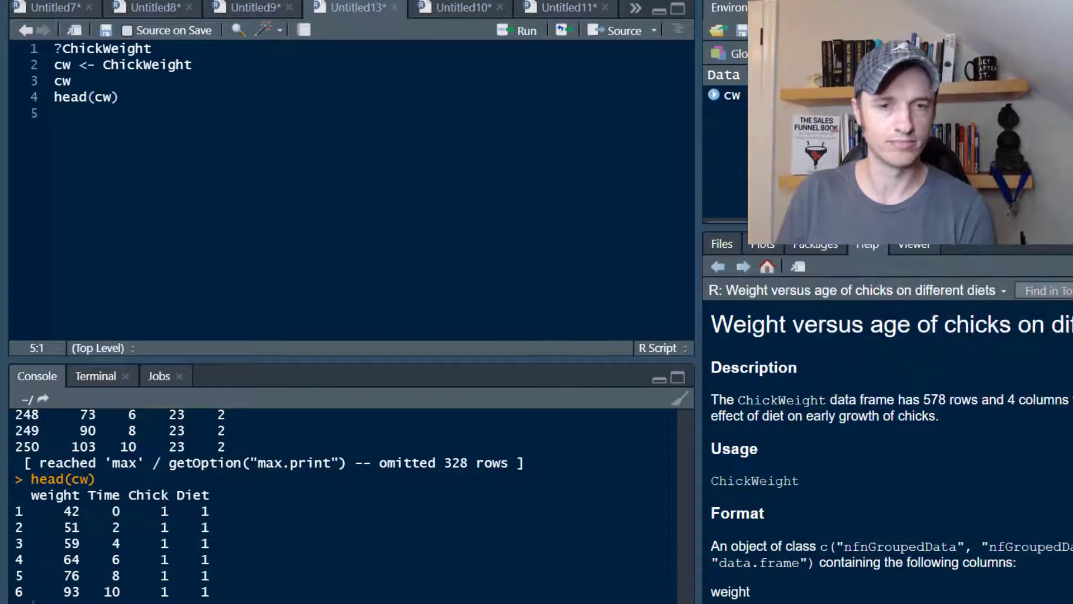
pyautogui.scroll(-3)
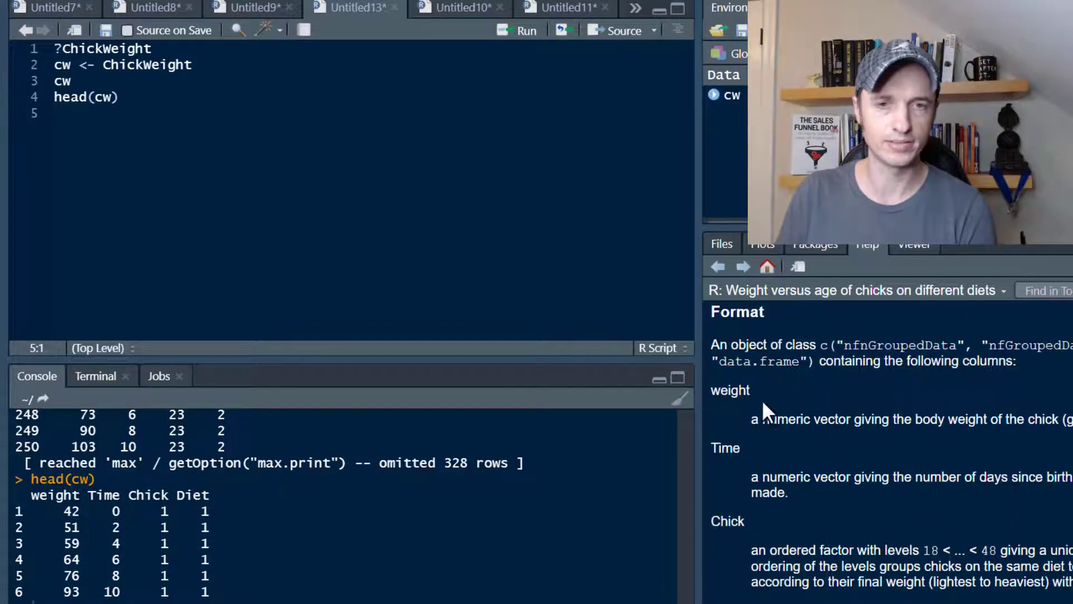
pyautogui.moveTo(668, 417)
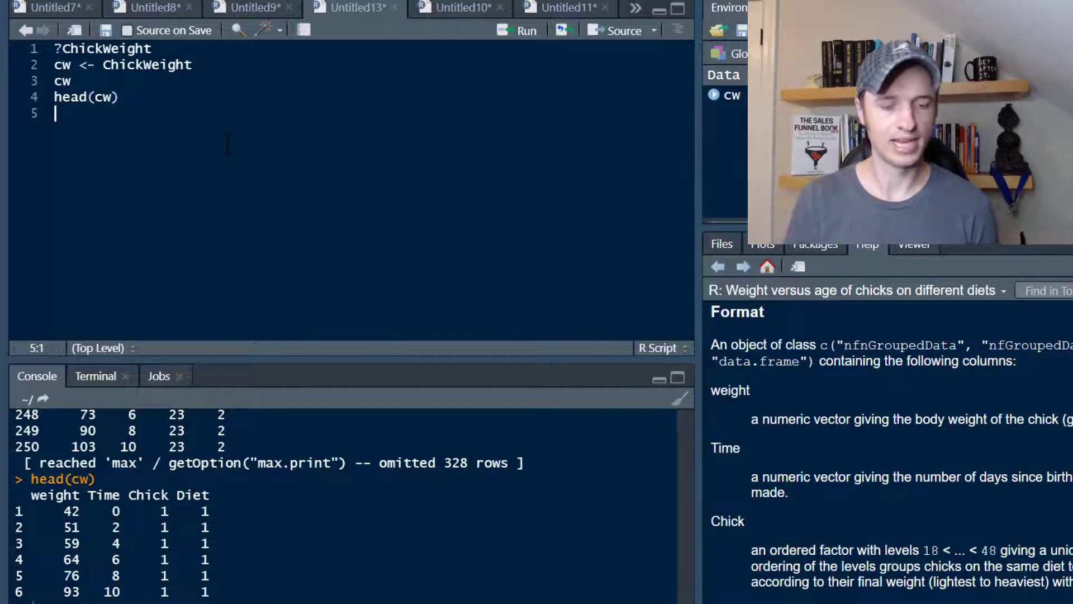
# - Add summary(cw) from autocomplete to print weight, Time, Chick and Diet statistics
pyautogui.write('summary')
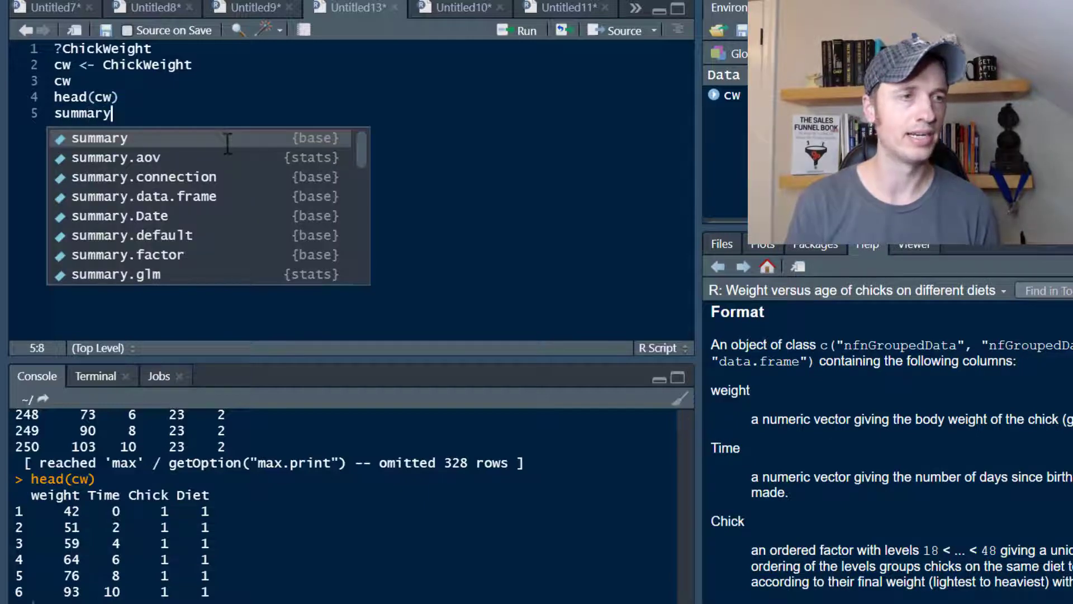
pyautogui.click(99, 137)
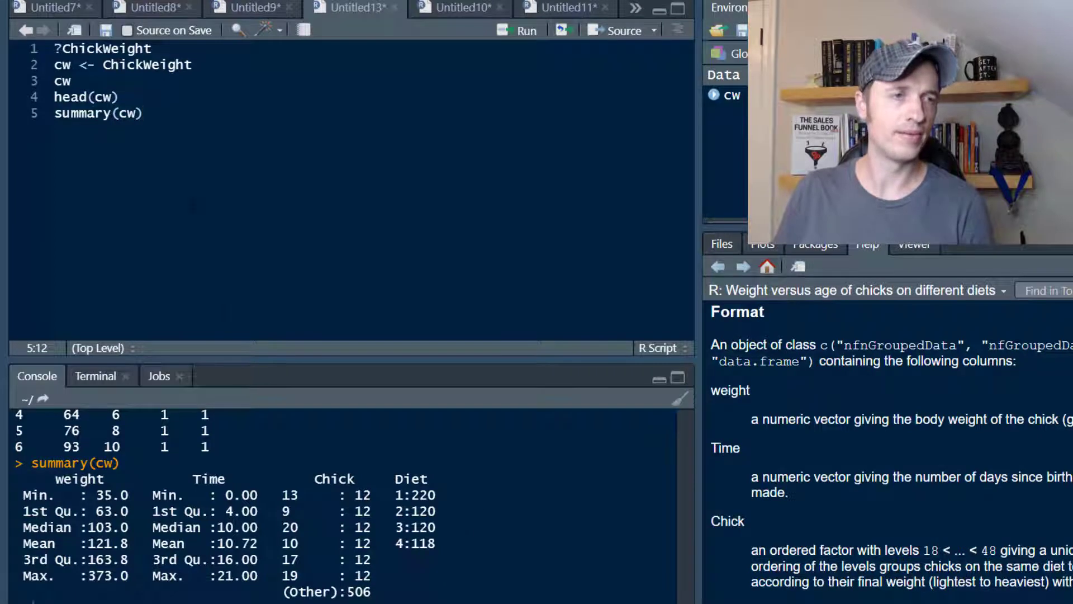
# - Compute mean(cw$weight) on a new line, printing 121.8183
pyautogui.press('Return')
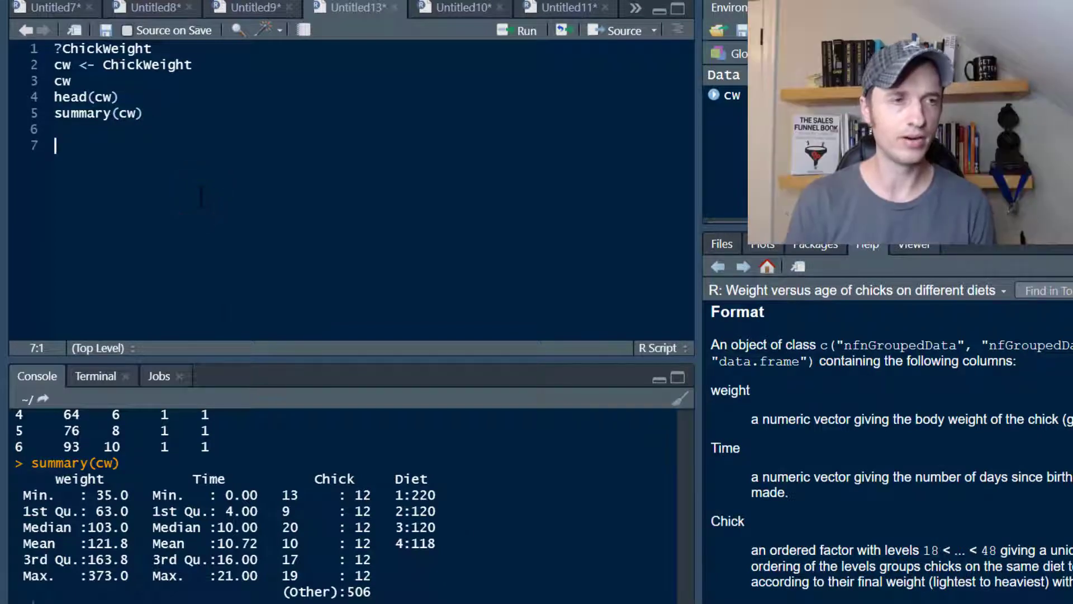
pyautogui.write('mean(')
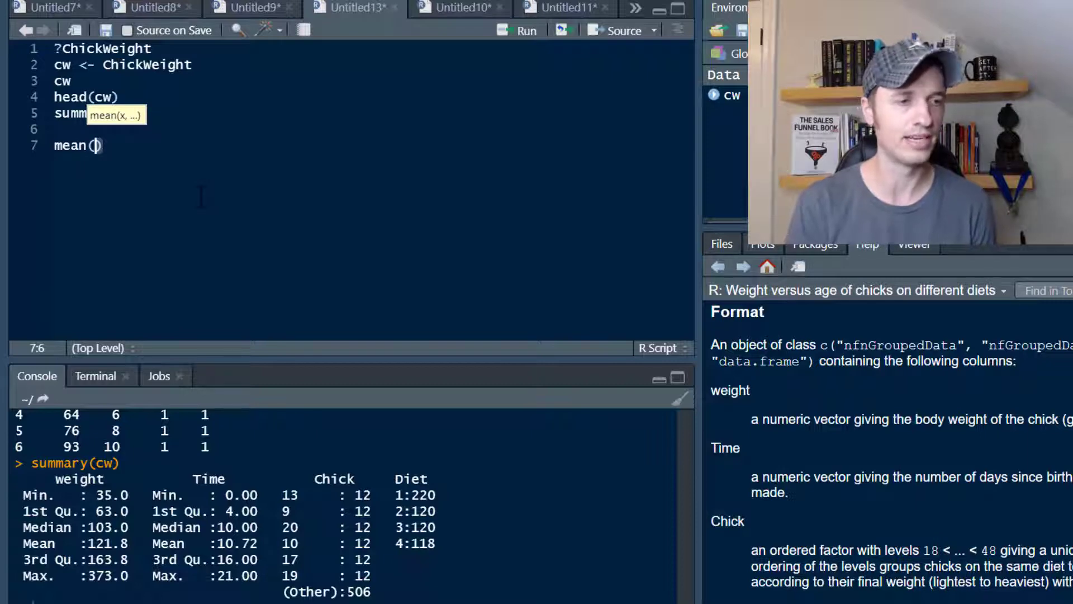
pyautogui.write('cw$weight')
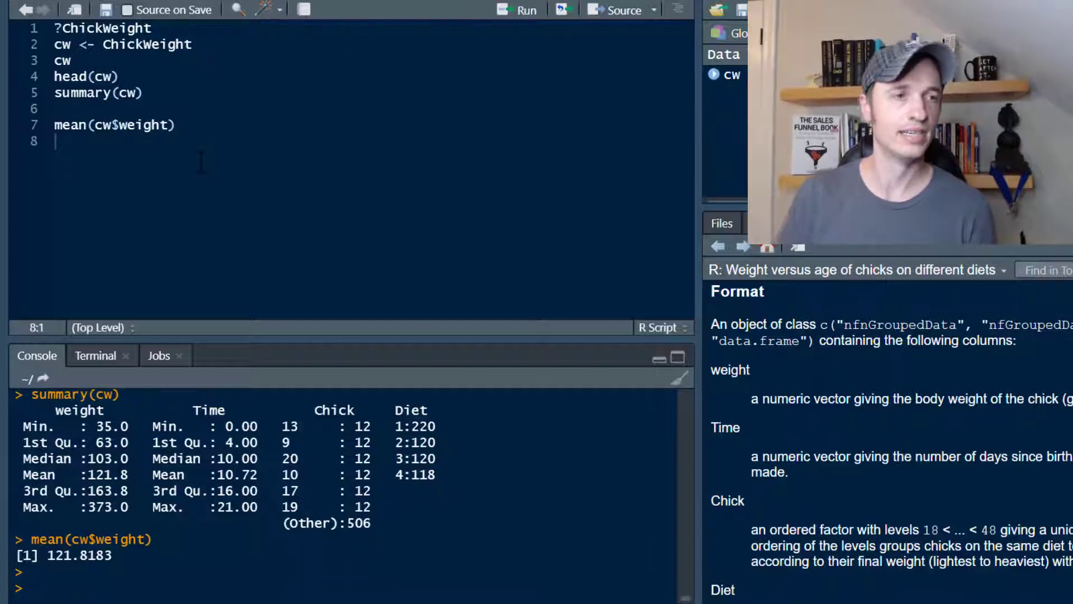
# - Start an aggregate() call and write the comment 'Continuous Variable First, then Categorical Variable' above it
pyautogui.write('ag')
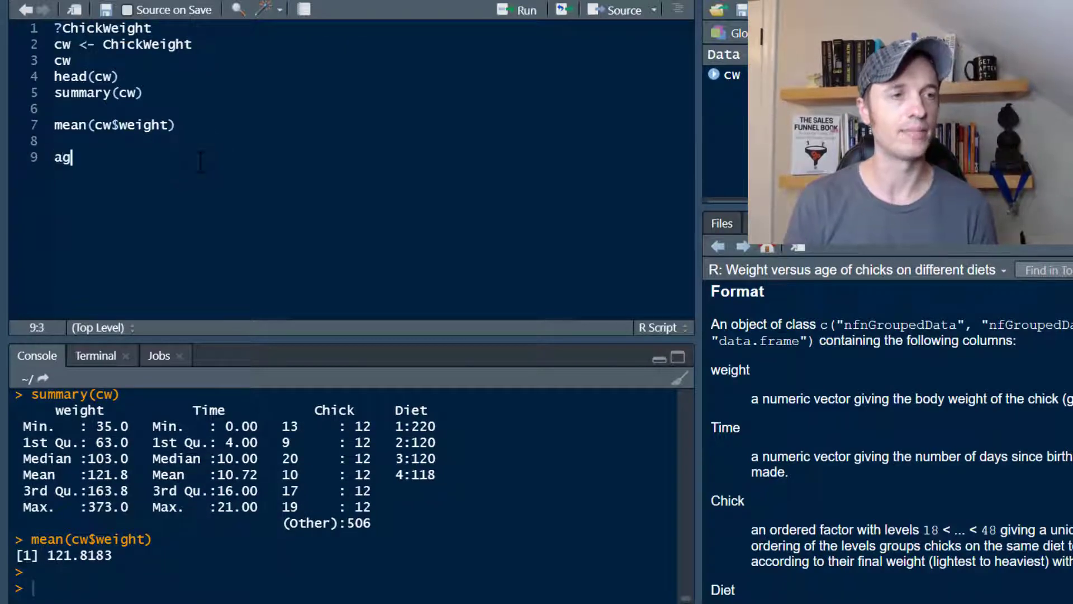
pyautogui.write('gregate(')
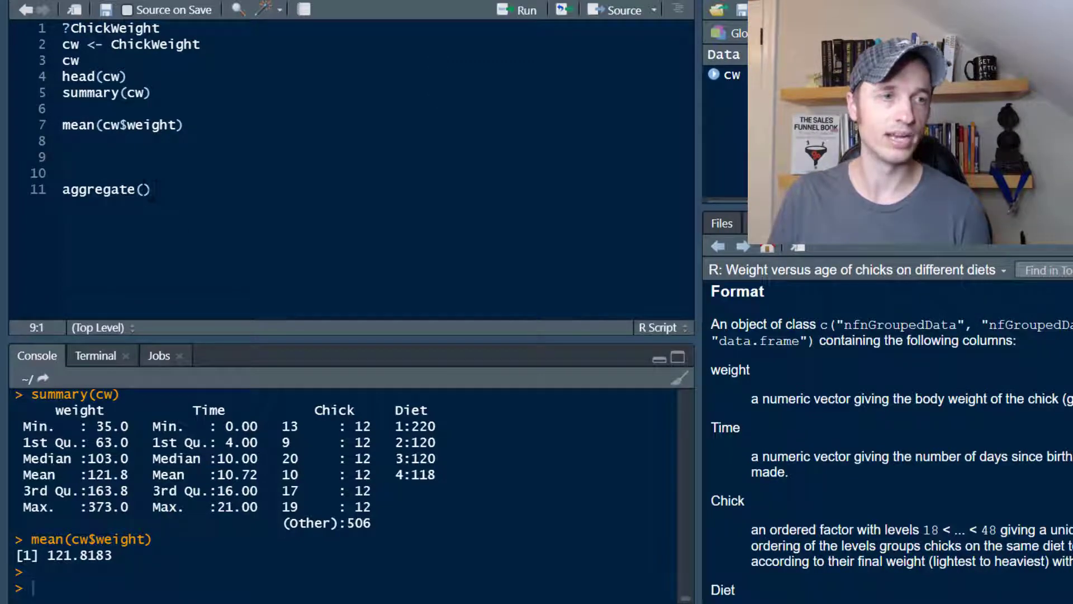
pyautogui.write('A')
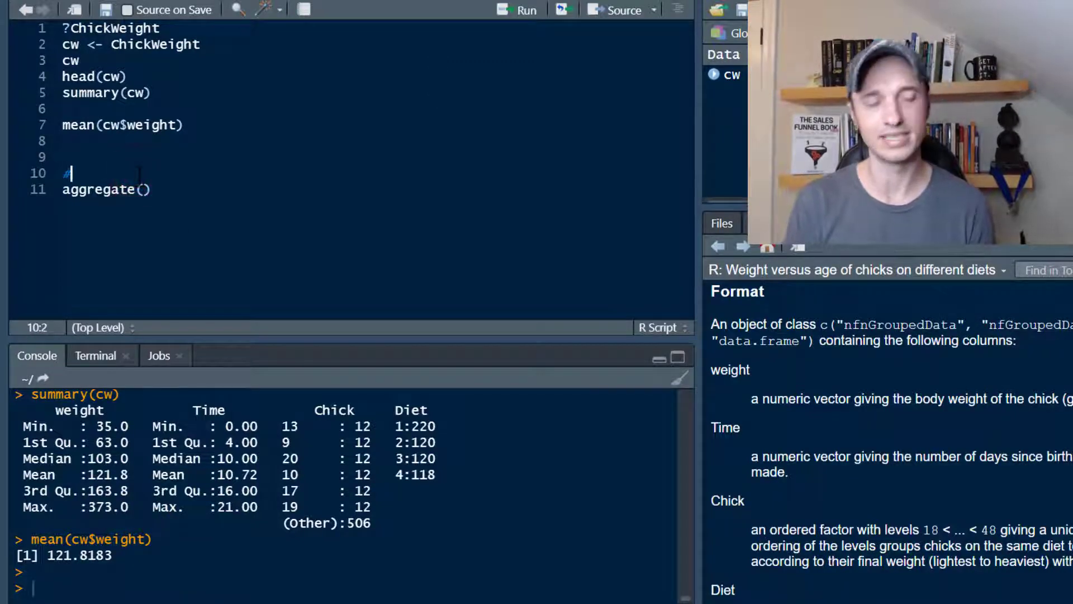
pyautogui.write('#')
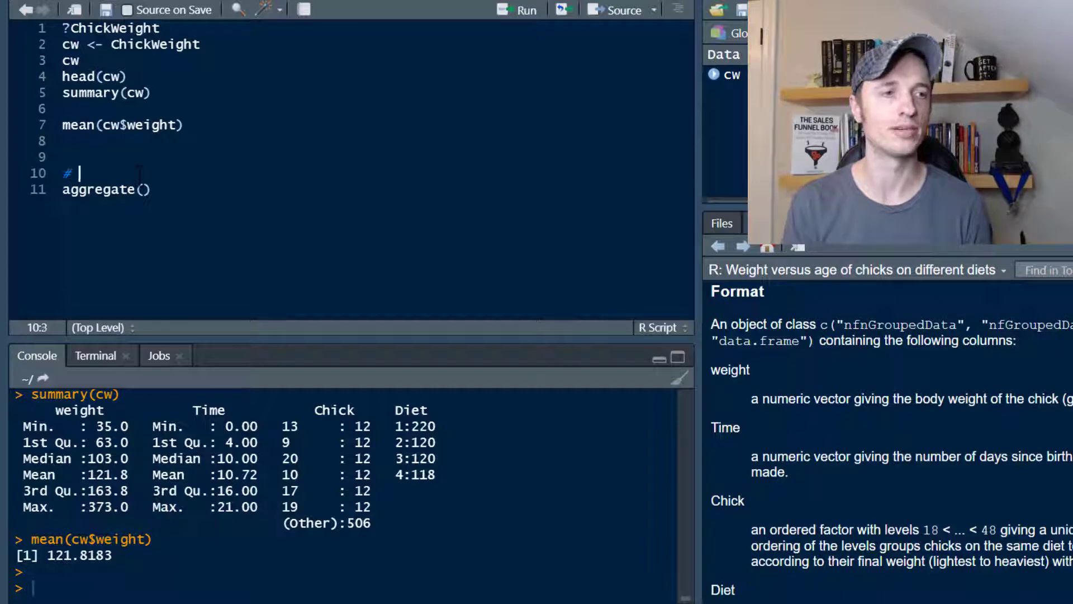
pyautogui.write('Continuous Variable First, then Categorica')
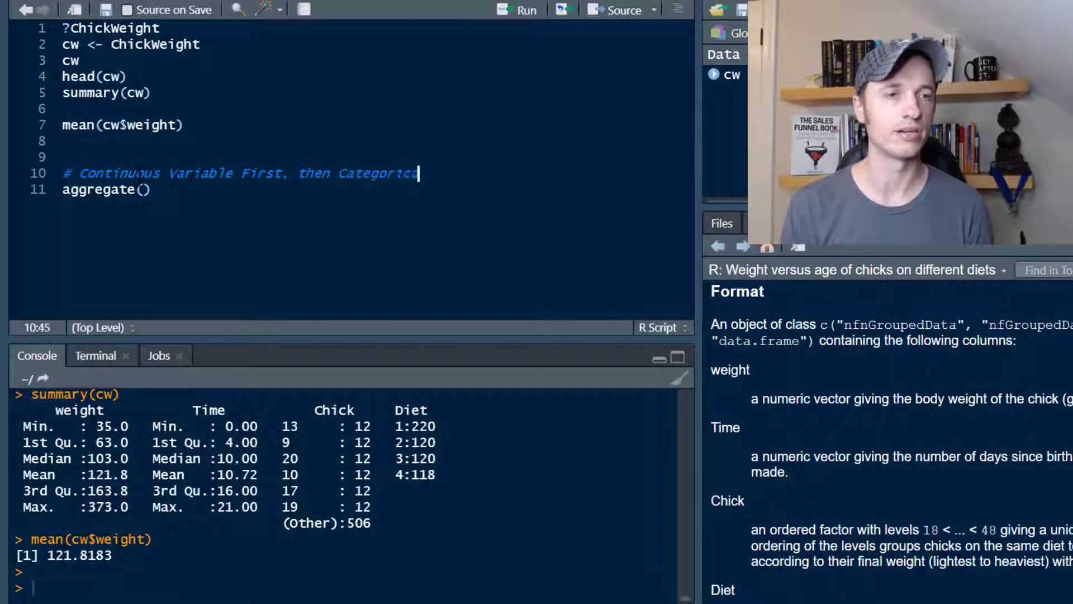
pyautogui.write('Variable')
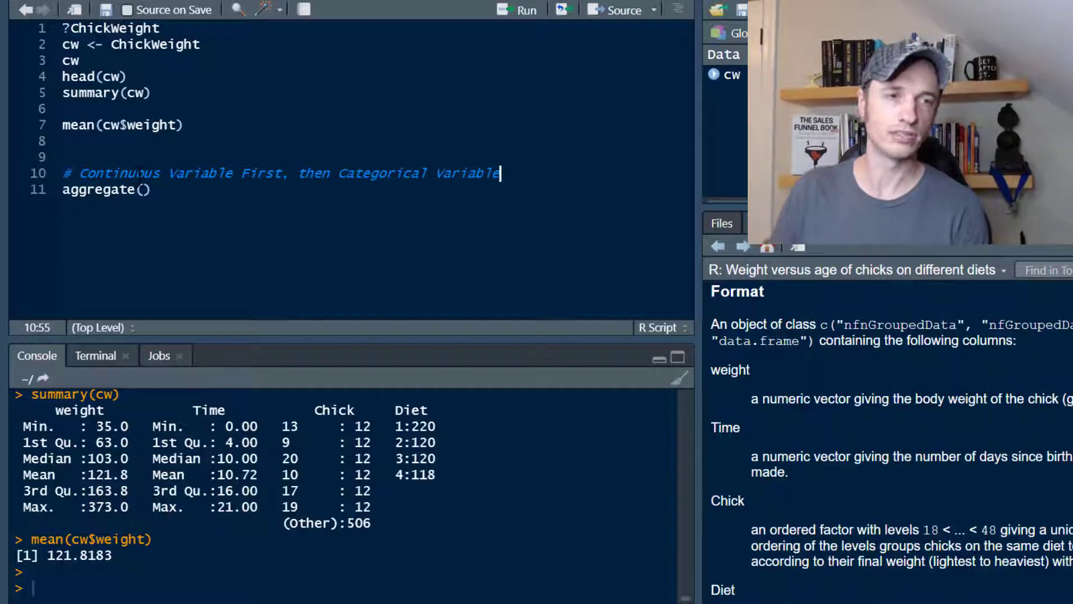
# - Fill the call as aggregate(weight~Diet,cw,mean) to get mean weight per diet
pyautogui.click(144, 190)
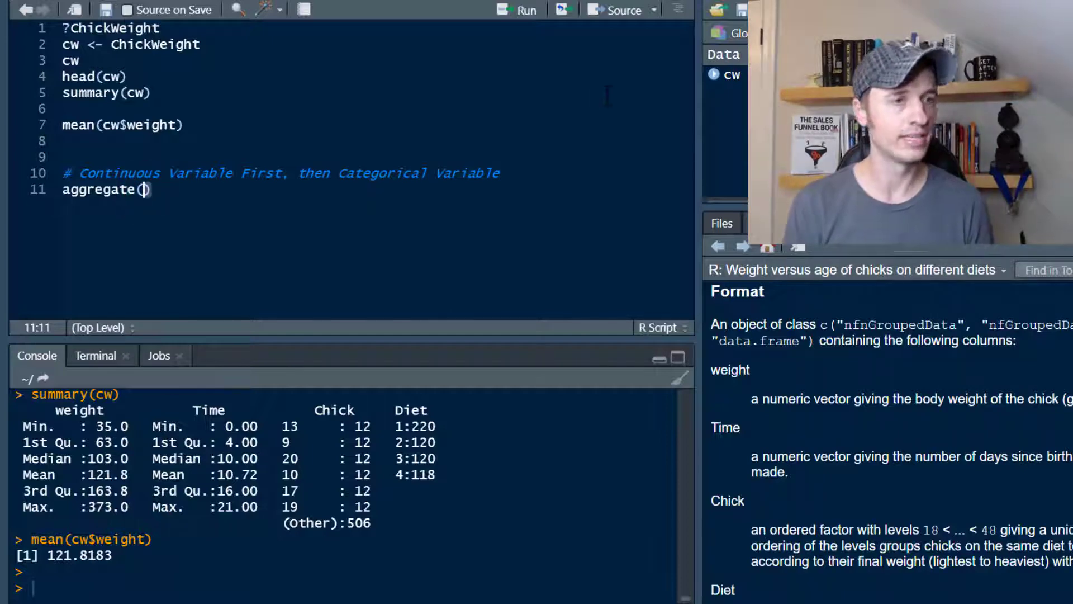
pyautogui.write('weight')
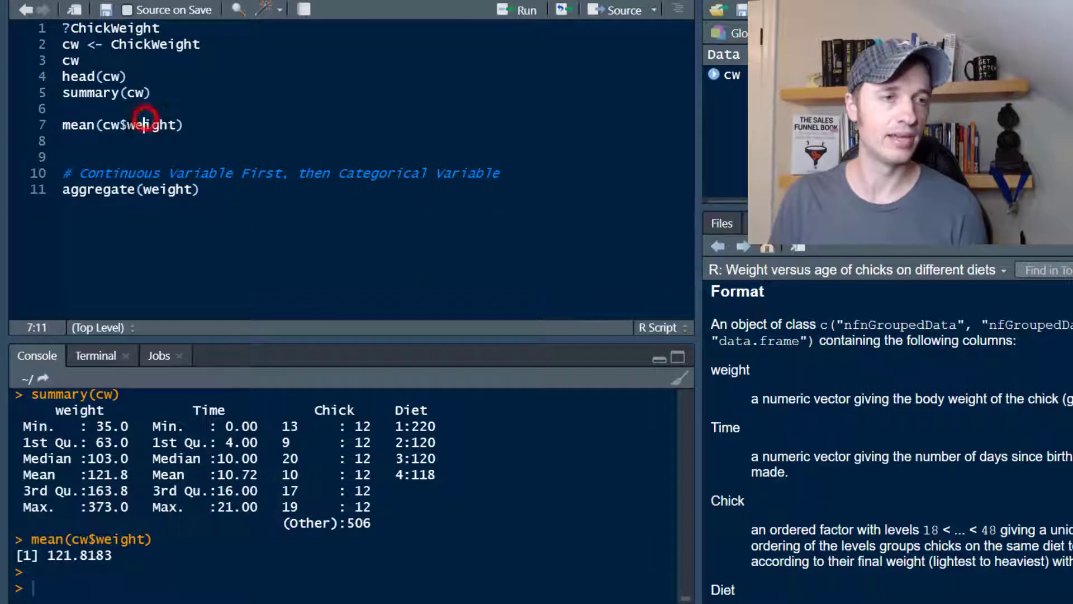
pyautogui.click(109, 124)
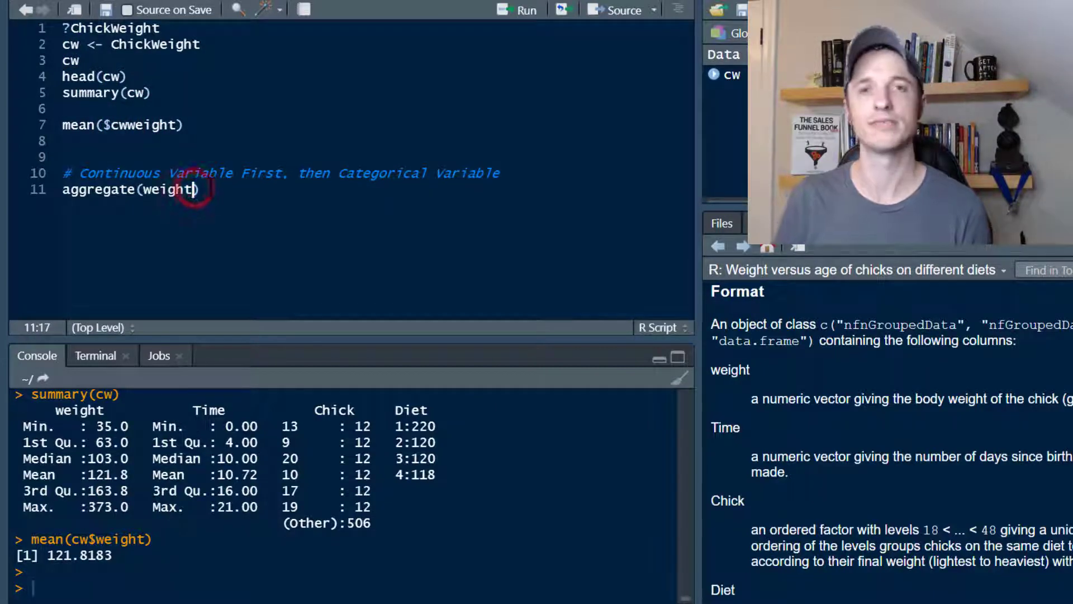
pyautogui.write('~')
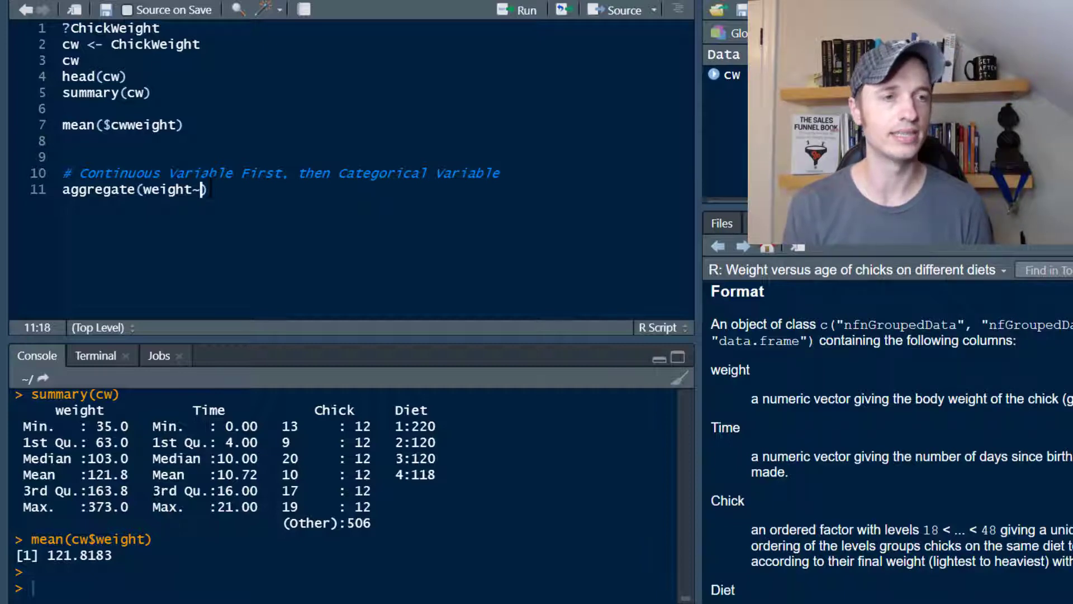
pyautogui.write('Diet)')
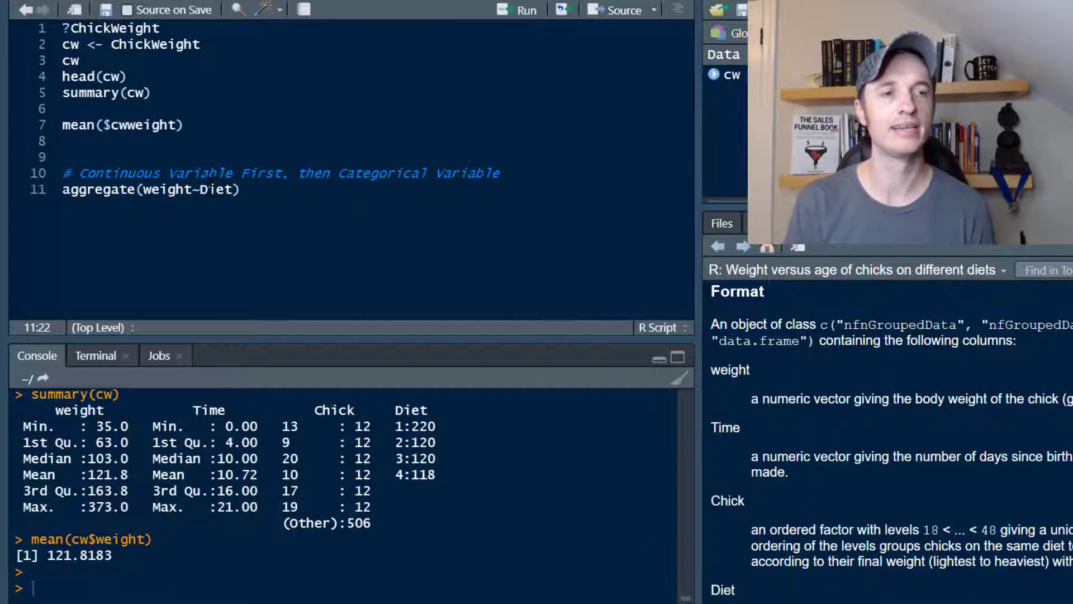
pyautogui.write(',')
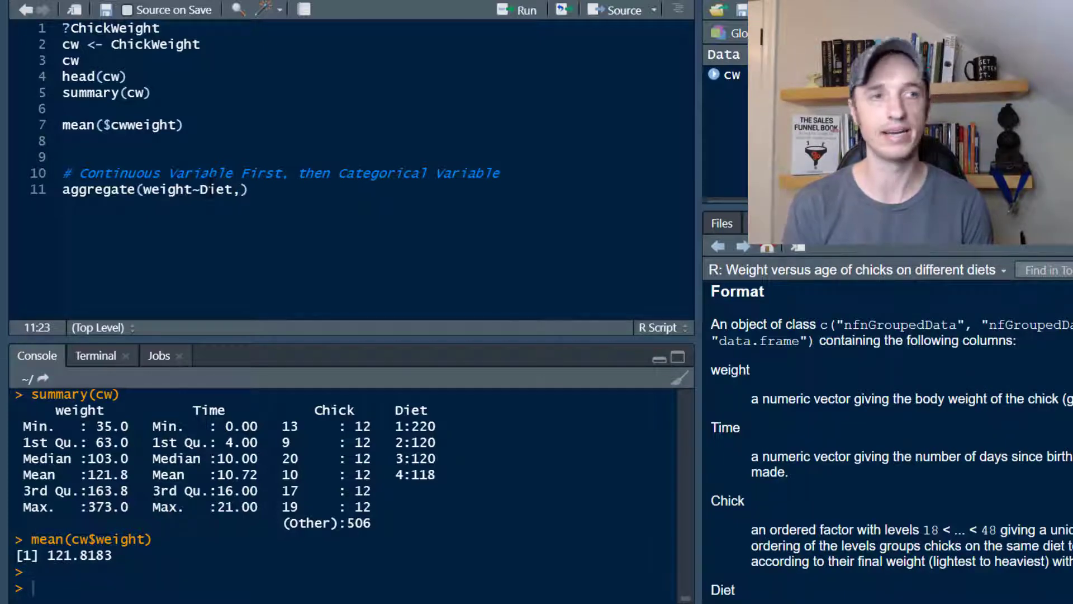
pyautogui.write('c')
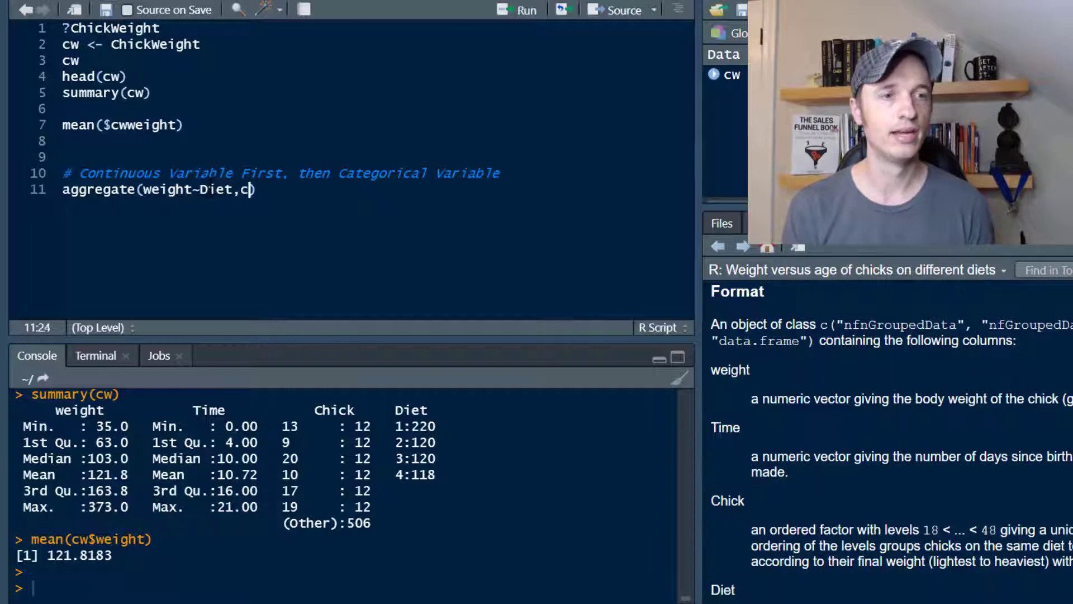
pyautogui.write('w,')
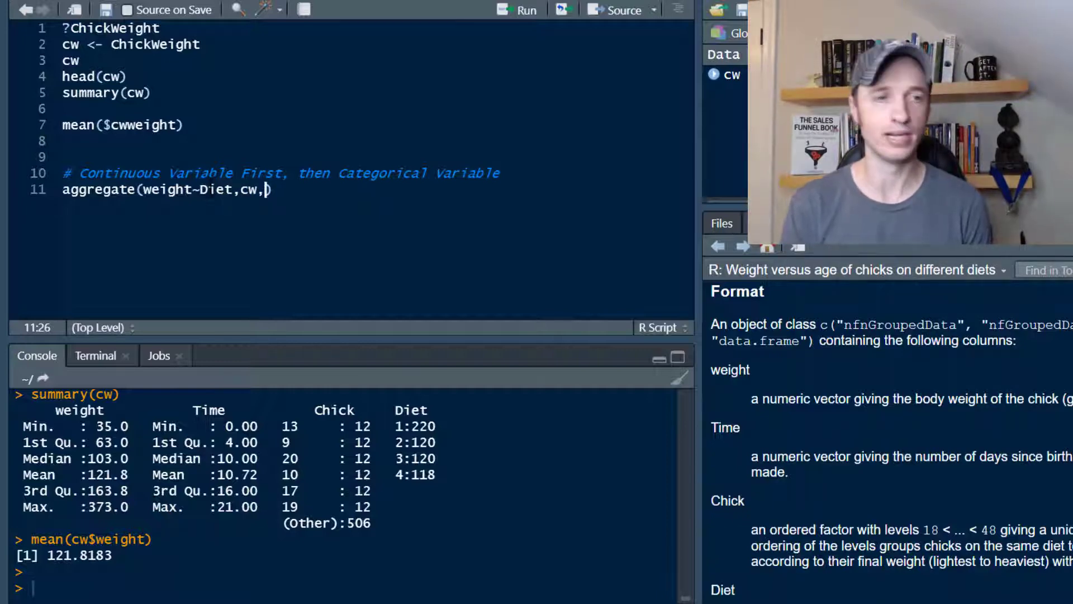
pyautogui.write('mean')
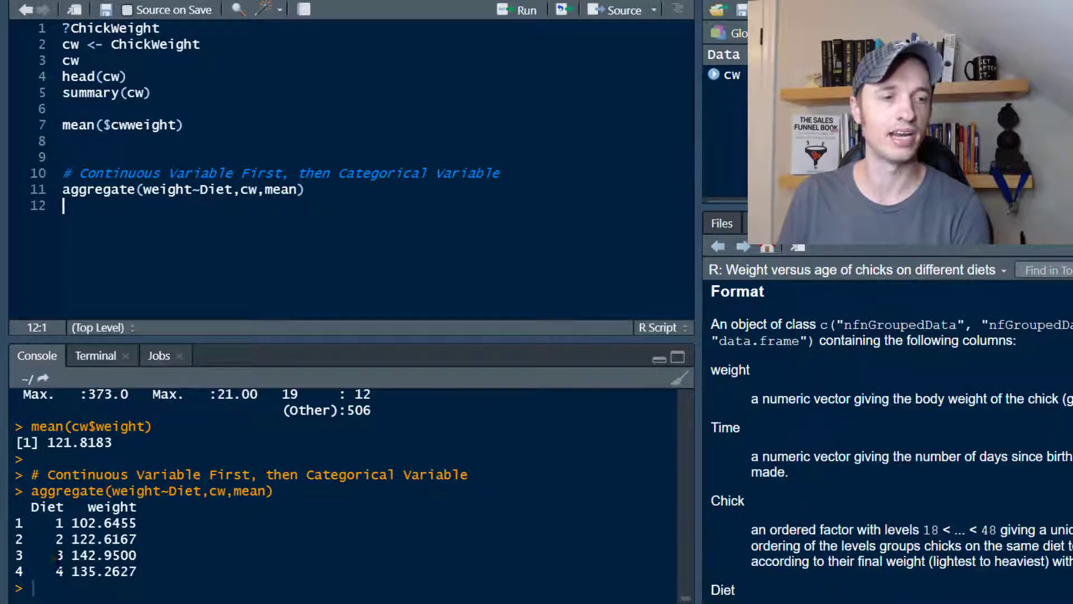
# - Review the per-diet means and place the cursor after Diet in the formula
pyautogui.doubleClick(93, 555)
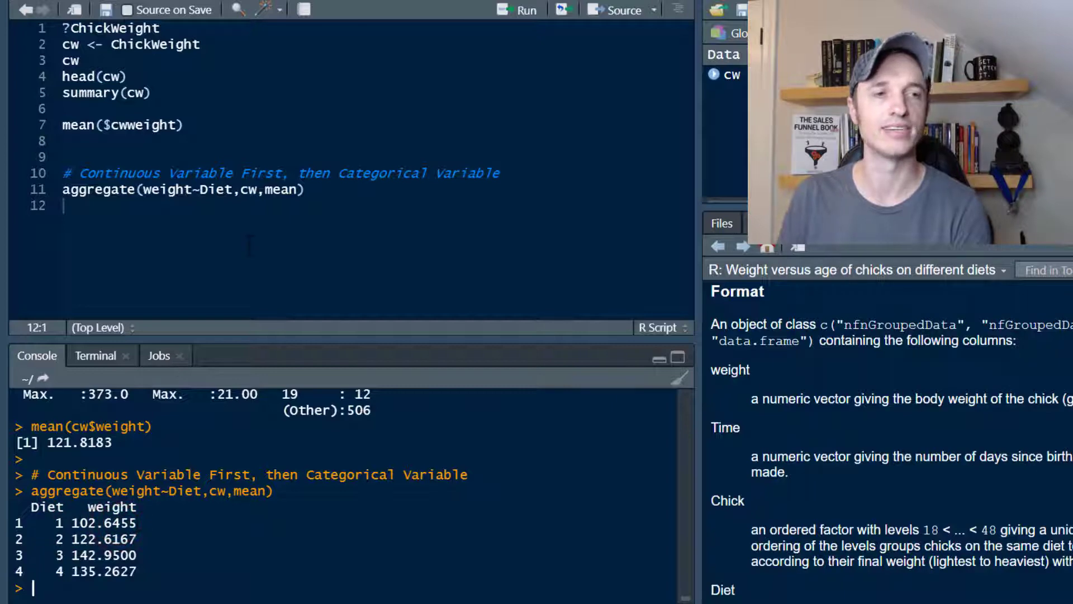
pyautogui.click(236, 189)
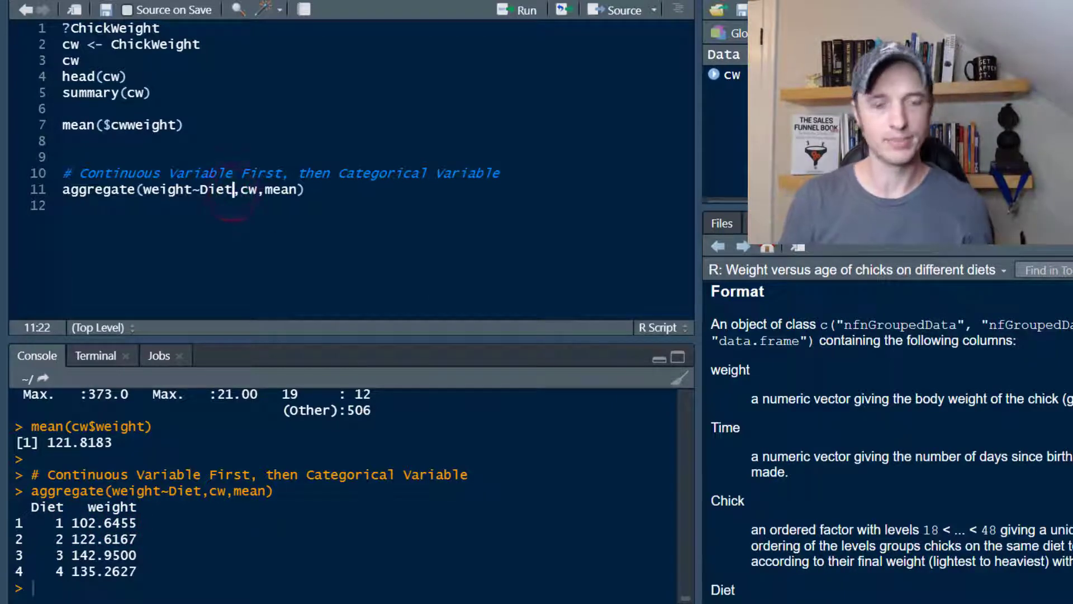
# - Extend the formula to weight~Diet+Time, grouping by diet and time
pyautogui.write('+')
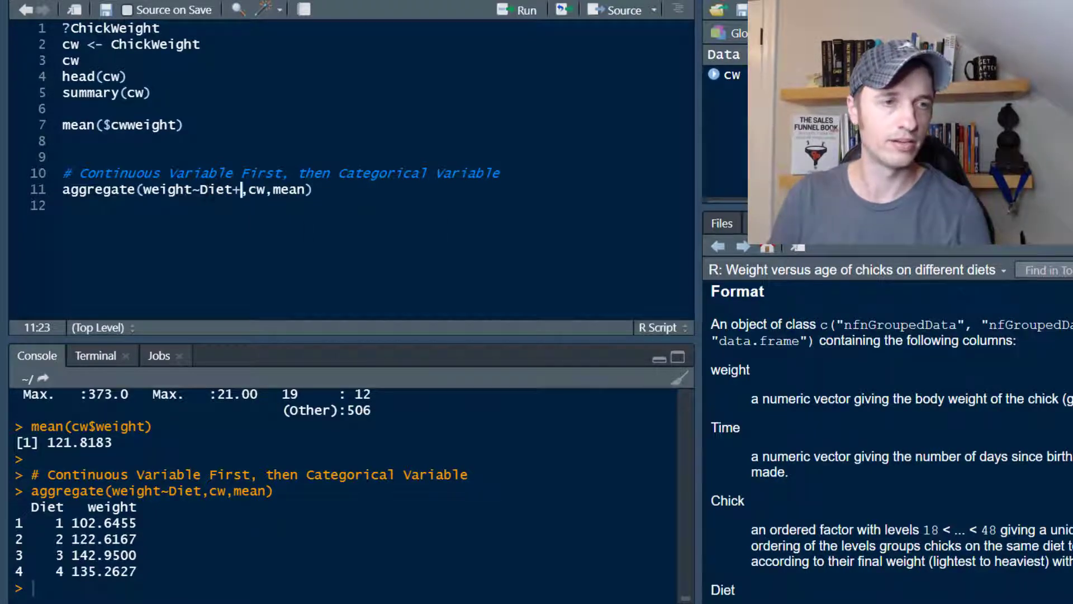
pyautogui.click(239, 190)
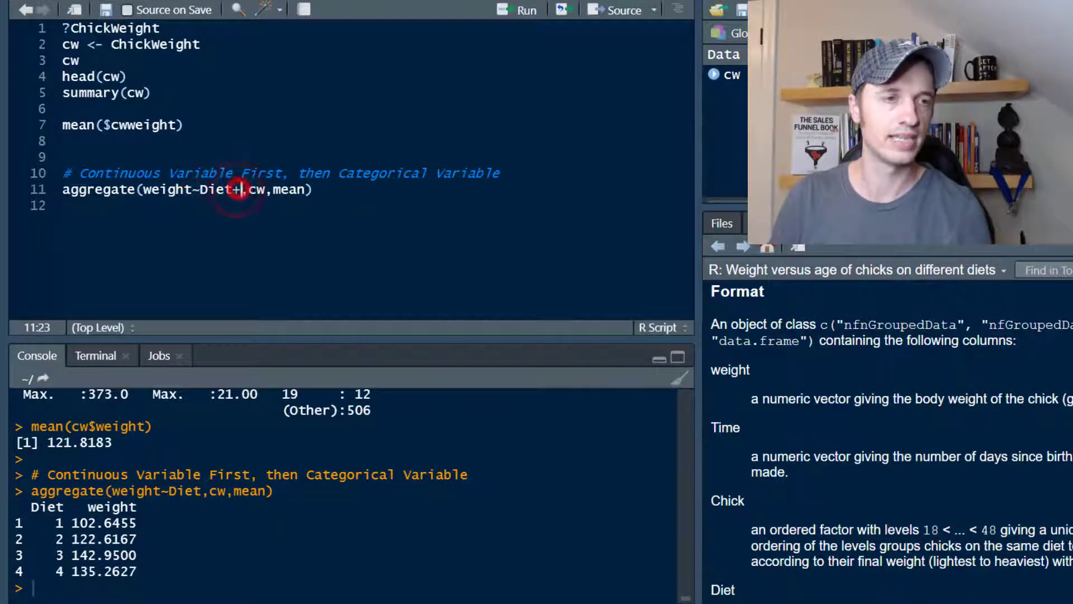
pyautogui.write('Time')
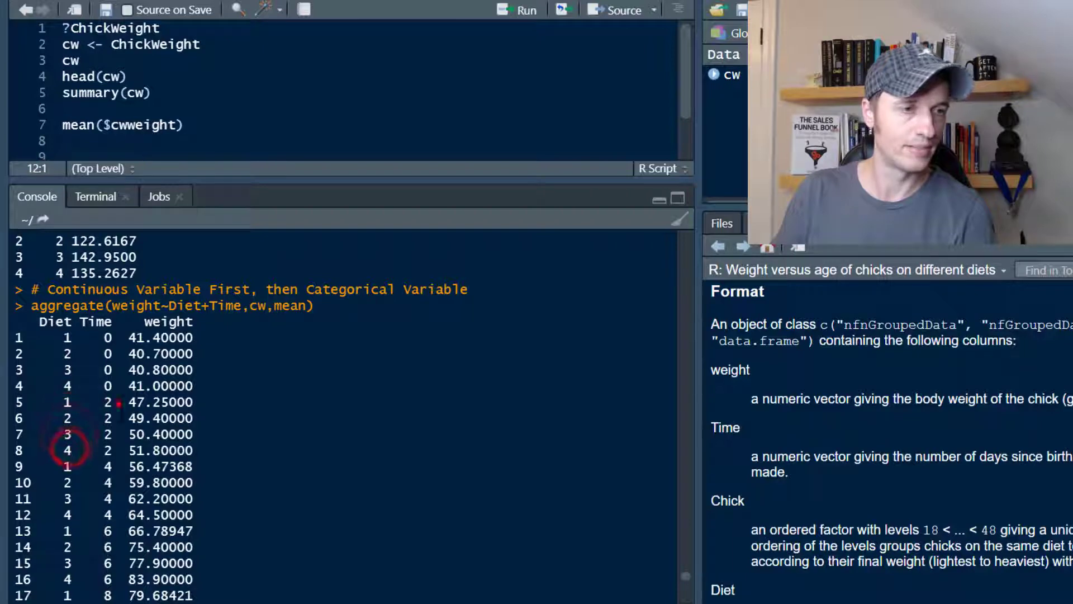
# - Scroll through the 48-row diet-by-time means to Time 21, then restore the editor pane
pyautogui.scroll(-3)
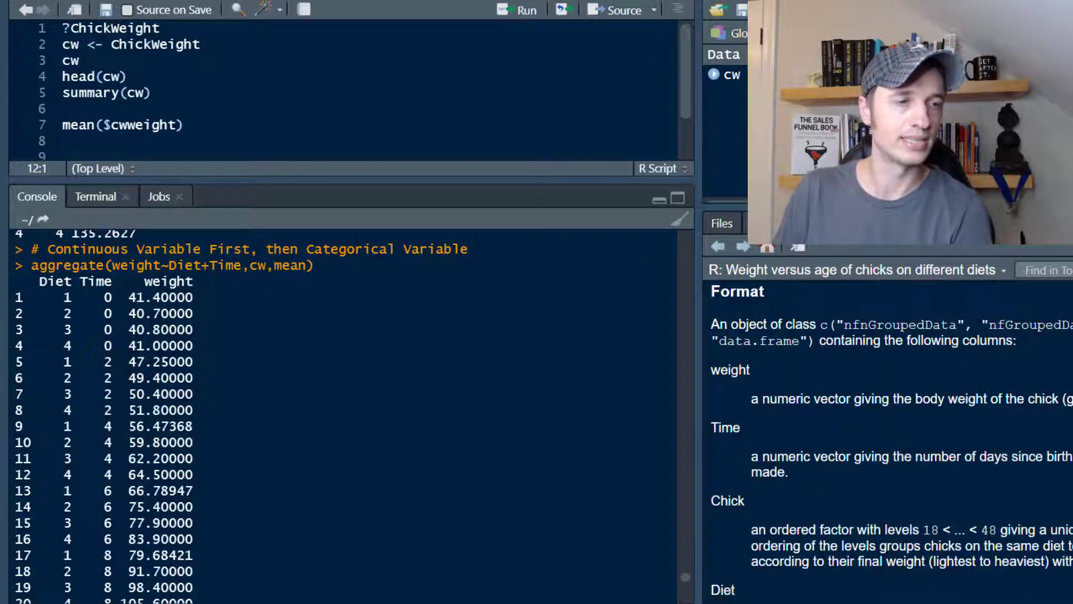
pyautogui.scroll(-3)
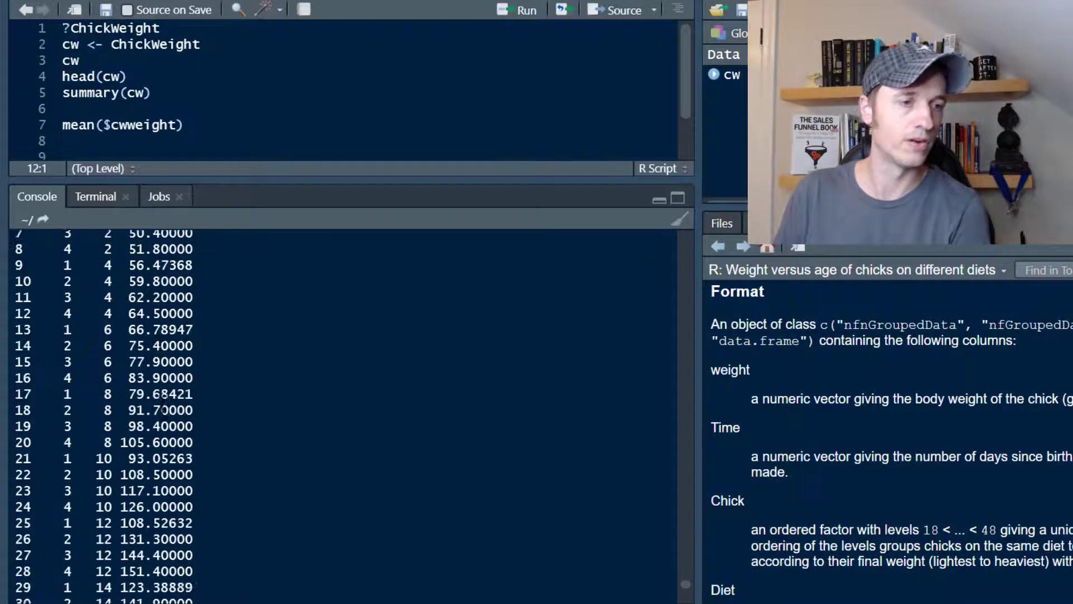
pyautogui.scroll(-3)
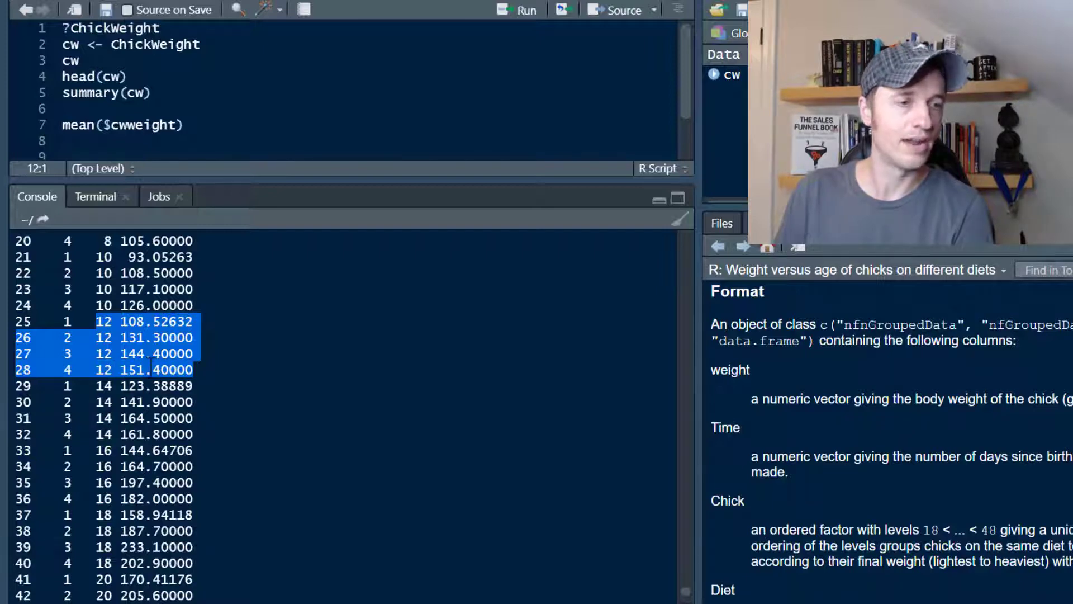
pyautogui.scroll(-3)
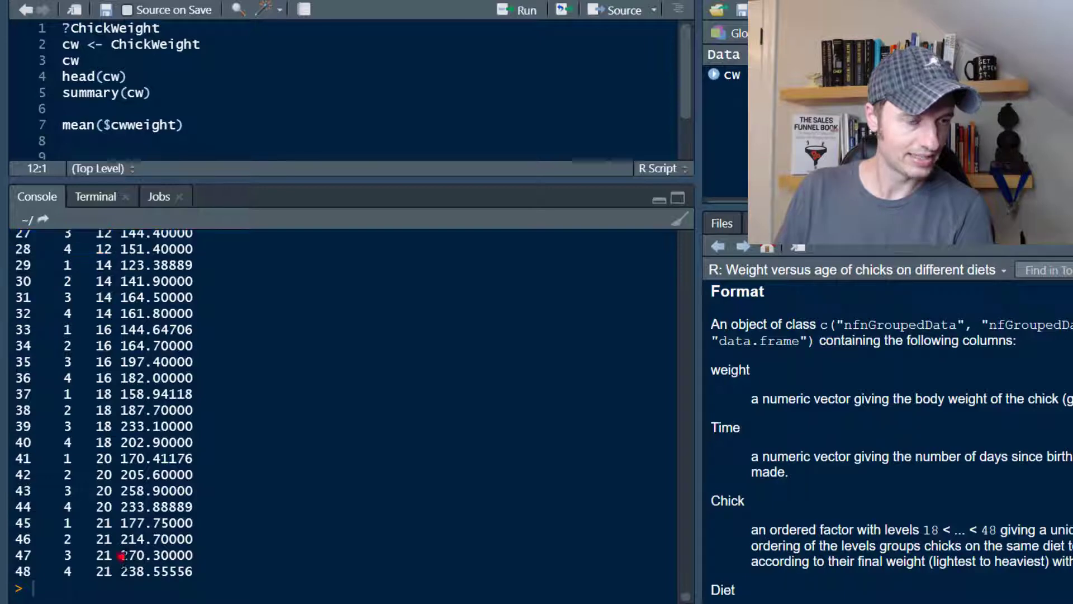
pyautogui.doubleClick(156, 556)
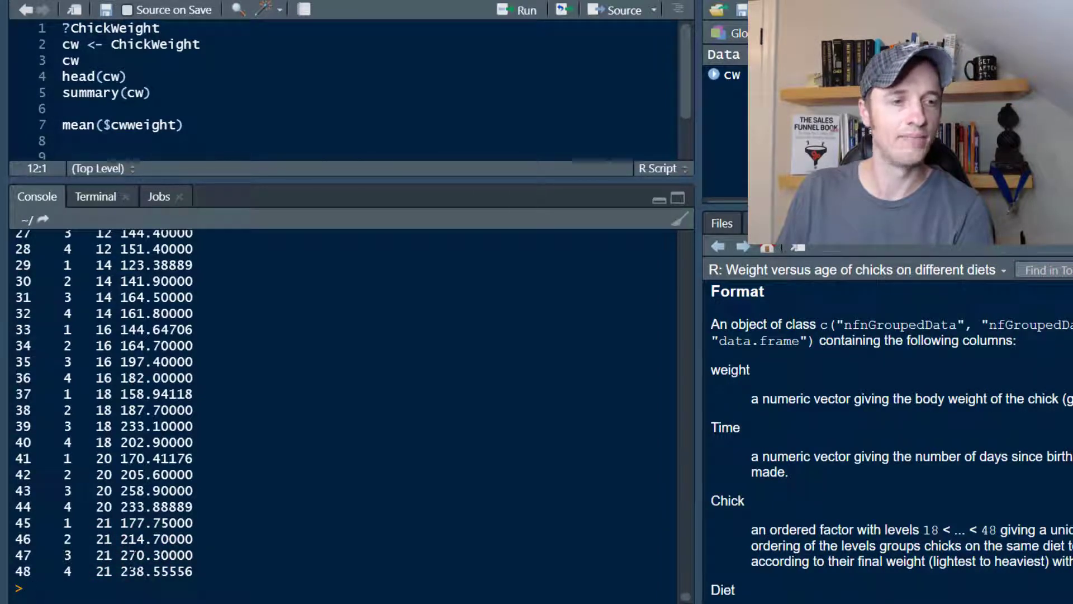
pyautogui.doubleClick(134, 556)
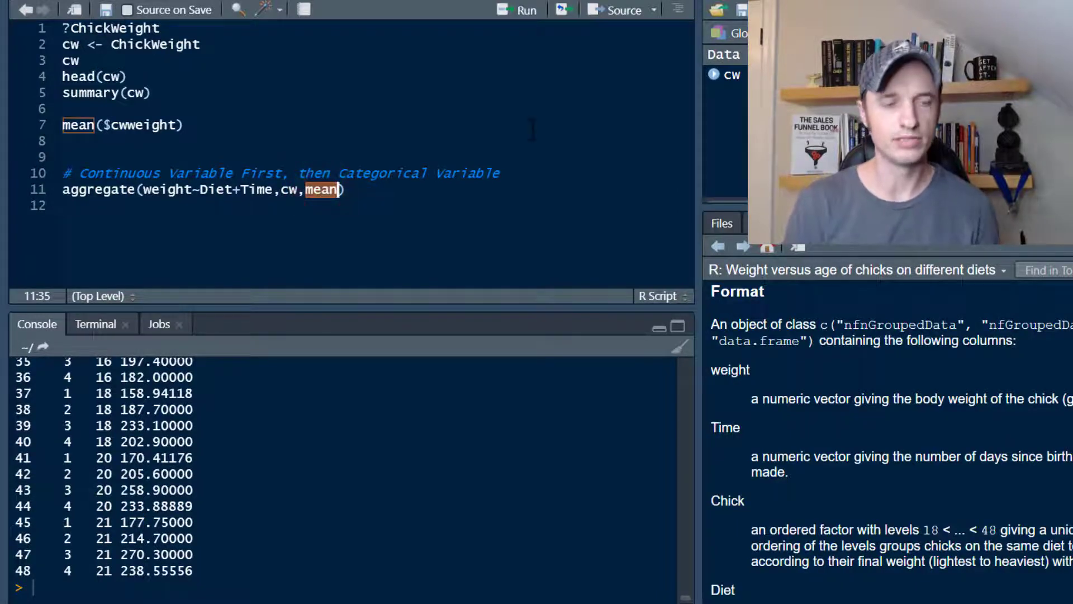
# - Replace mean with median in aggregate(weight~Diet+Time,cw,median)
pyautogui.write('median')
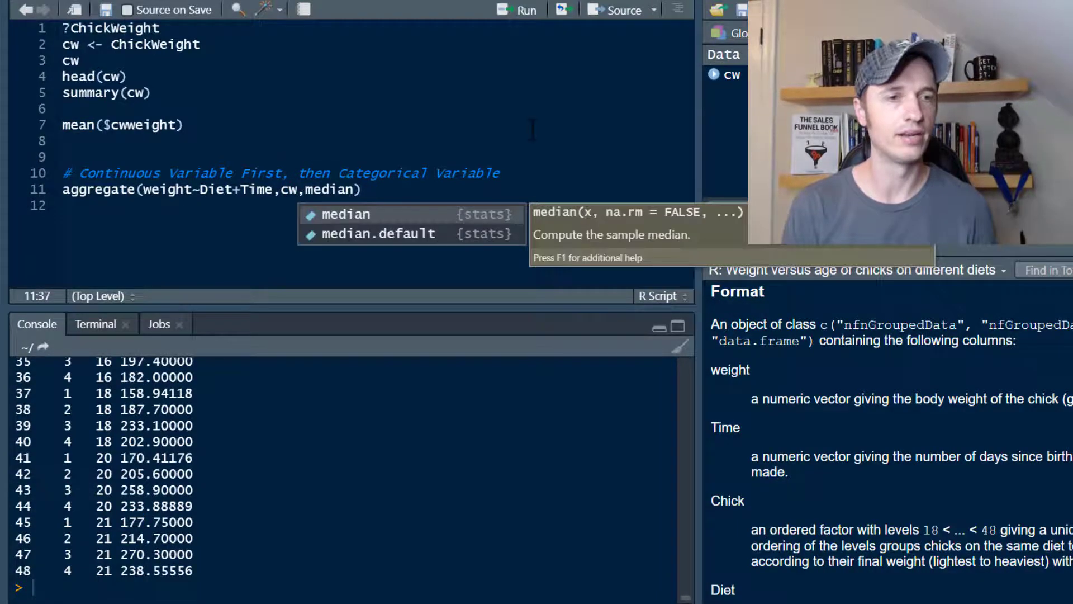